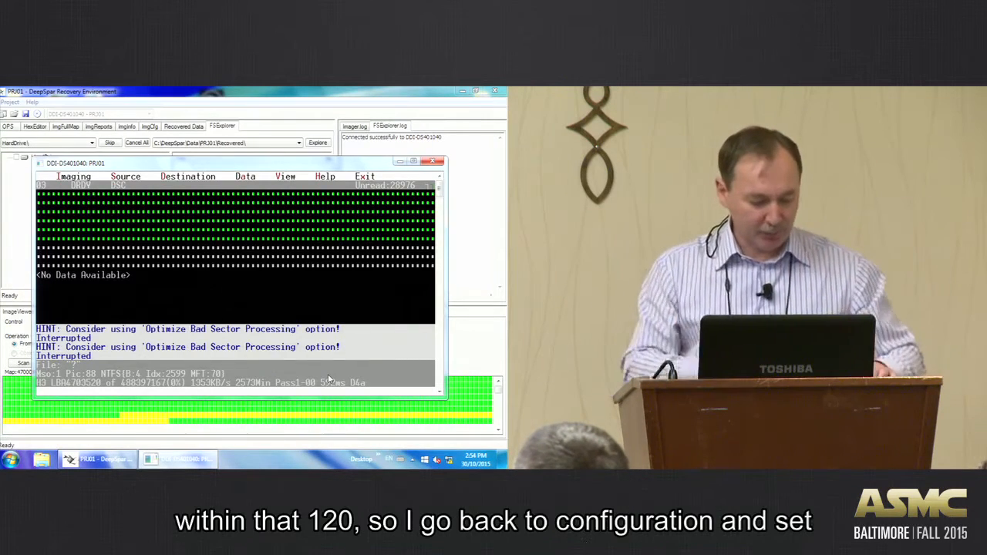
Choose Start Imaging from the Imaging menu to bring up the resume prompt.
{"action": "left_click", "coordinate": [74, 175]}
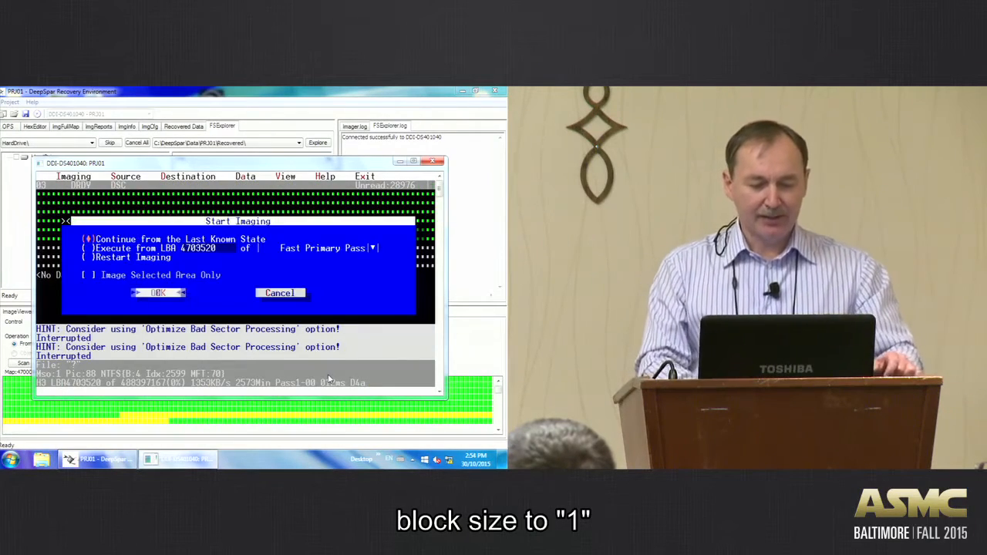
Confirm 'Continue from the Last Known State' to resume imaging past LBA 4,722,461.
{"action": "left_click", "coordinate": [158, 293]}
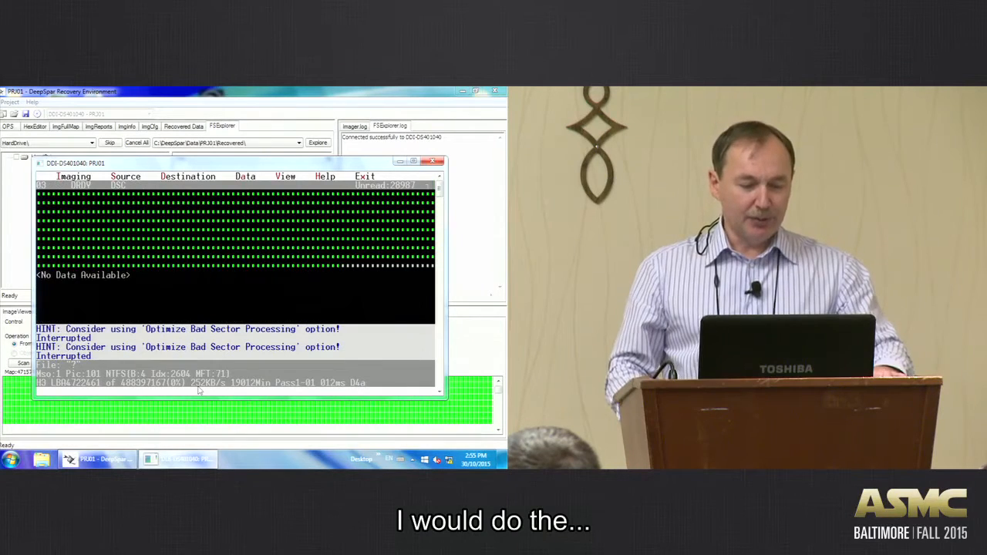
Show the Fast Primary Pass configuration with 20-sector blocks and 200 ms timeout.
{"action": "left_click", "coordinate": [74, 176]}
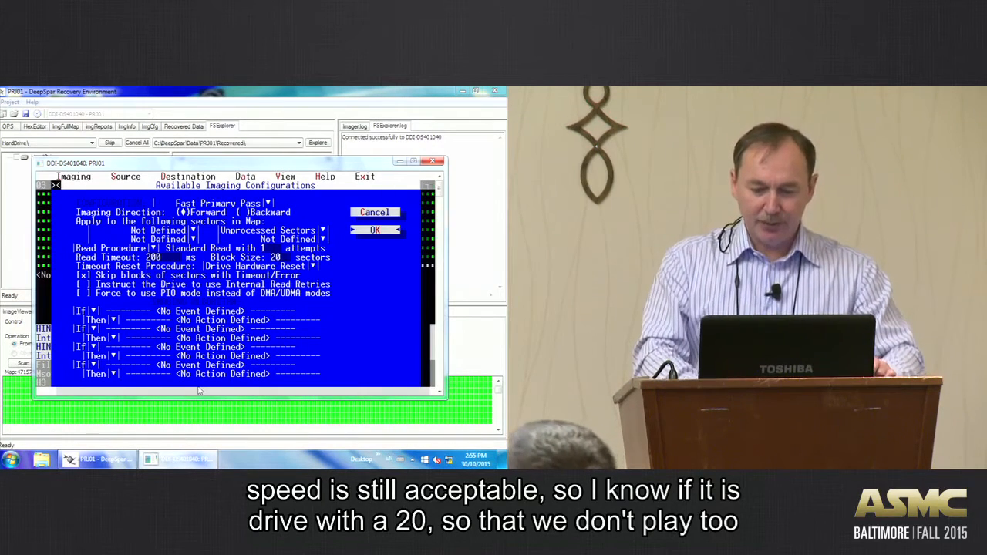
Accept the 200 ms read timeout and 20-sector block size and continue imaging.
{"action": "left_click", "coordinate": [376, 230]}
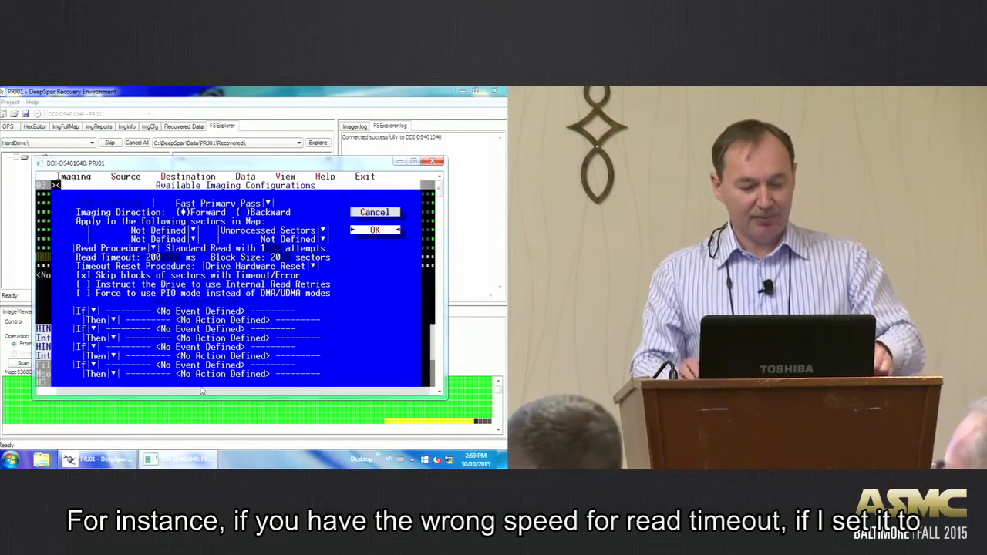
{"action": "left_click", "coordinate": [375, 230]}
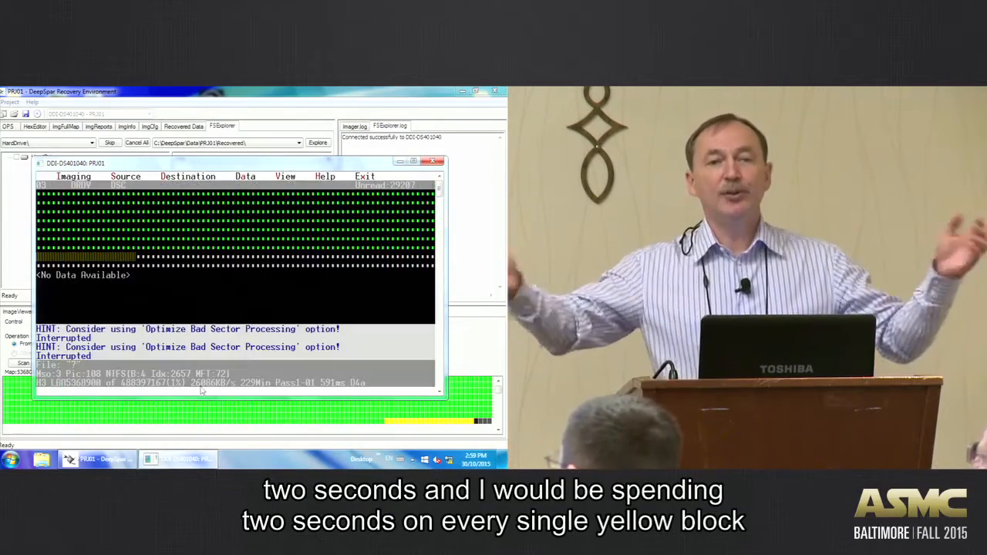